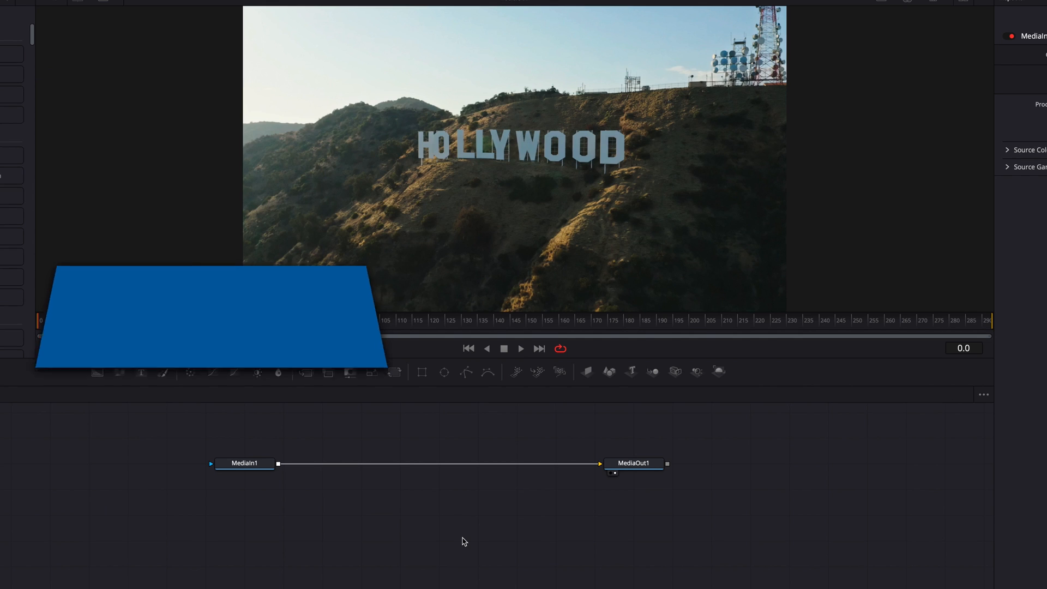
Add an unconnected Sharpen node by searching 'shar' in the Select Tool list
{"action": "key", "text": "shift+space"}
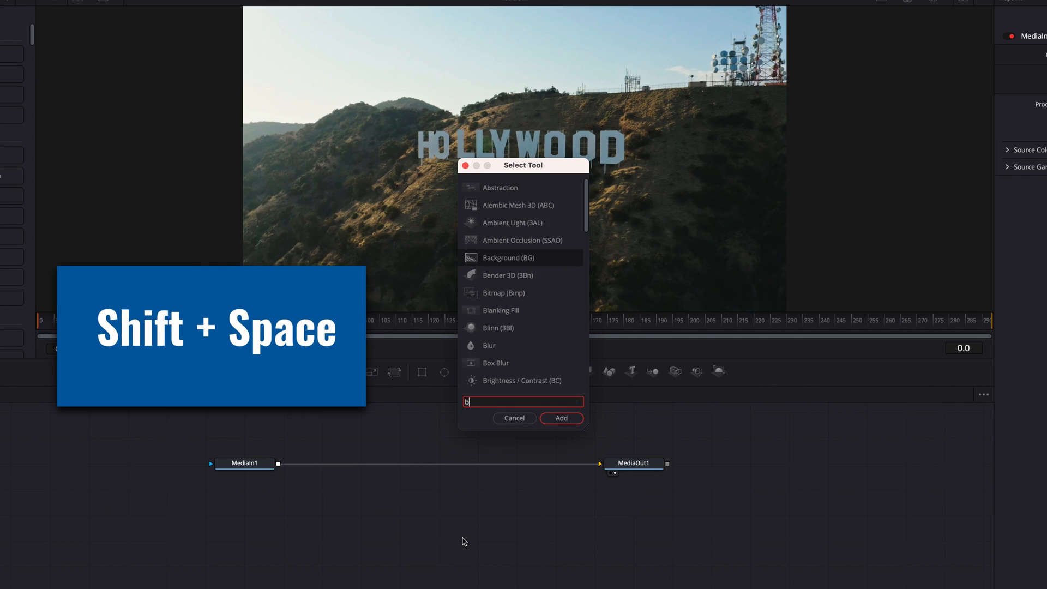
{"action": "key", "text": "Backspace"}
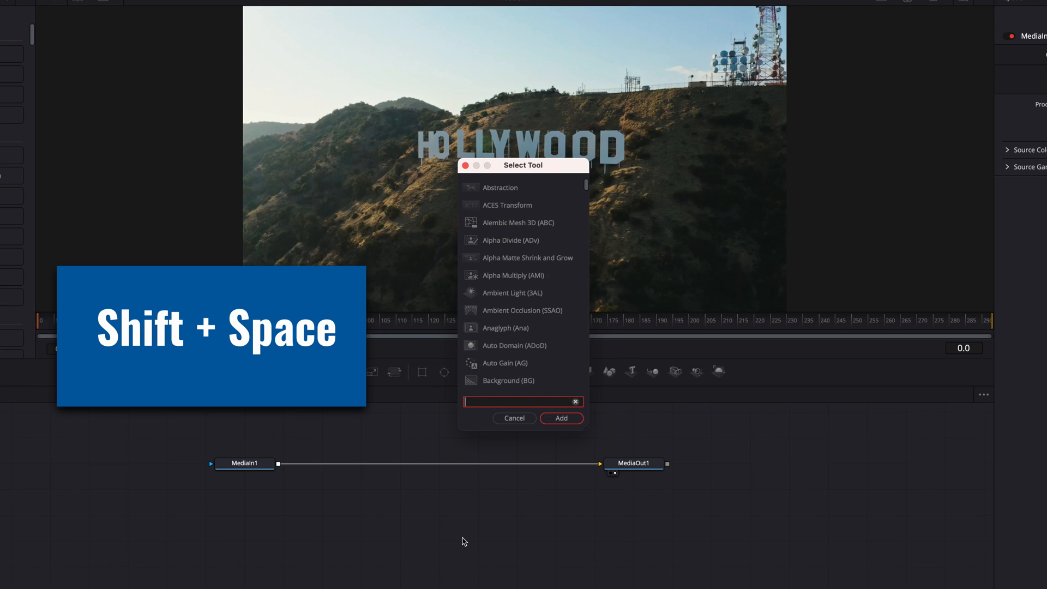
{"action": "type", "text": "gl"}
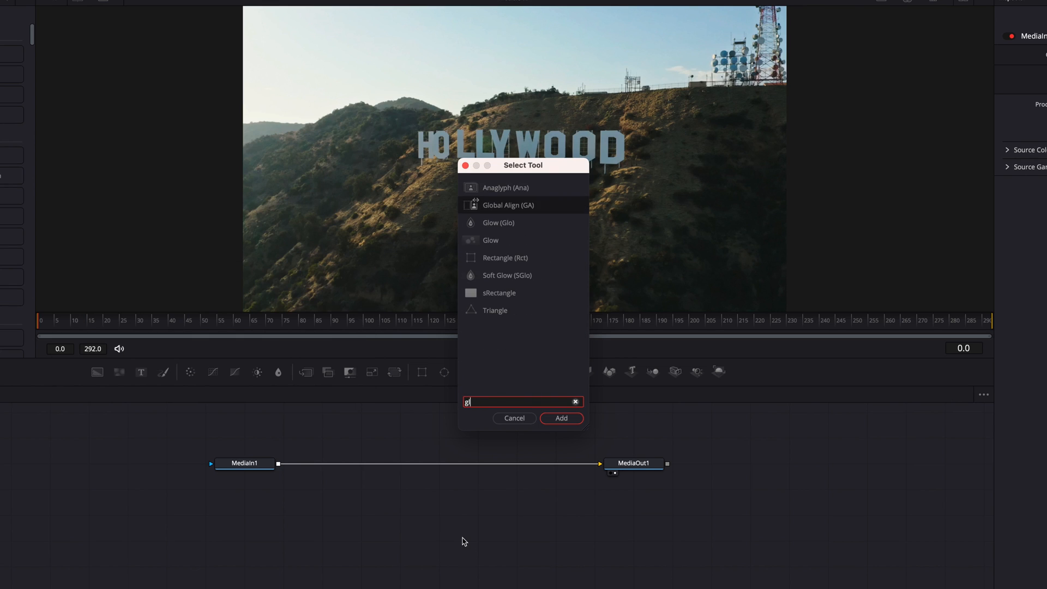
{"action": "type", "text": "shar"}
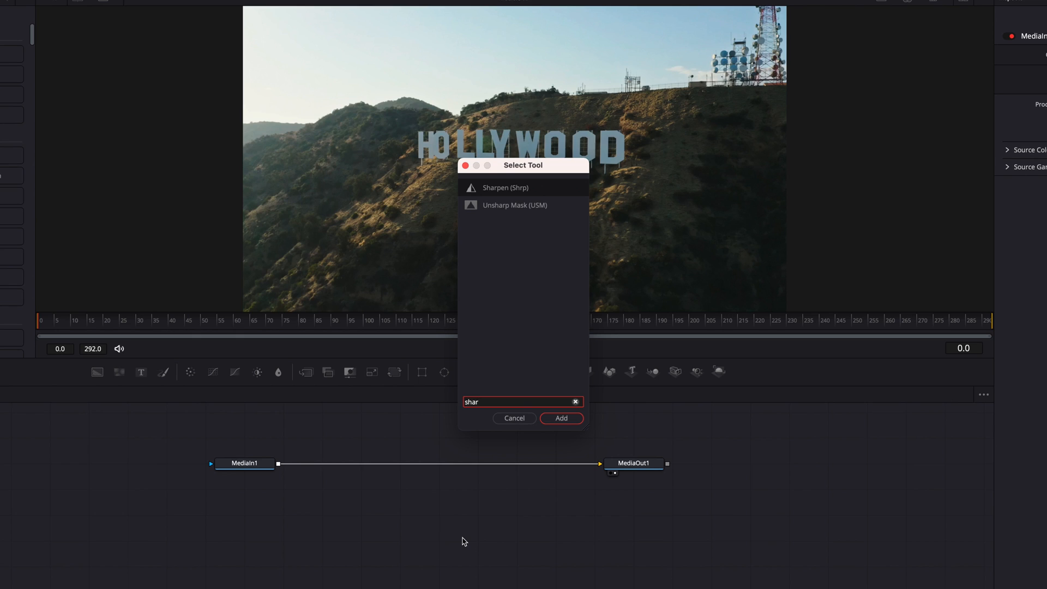
{"action": "left_click", "coordinate": [560, 418]}
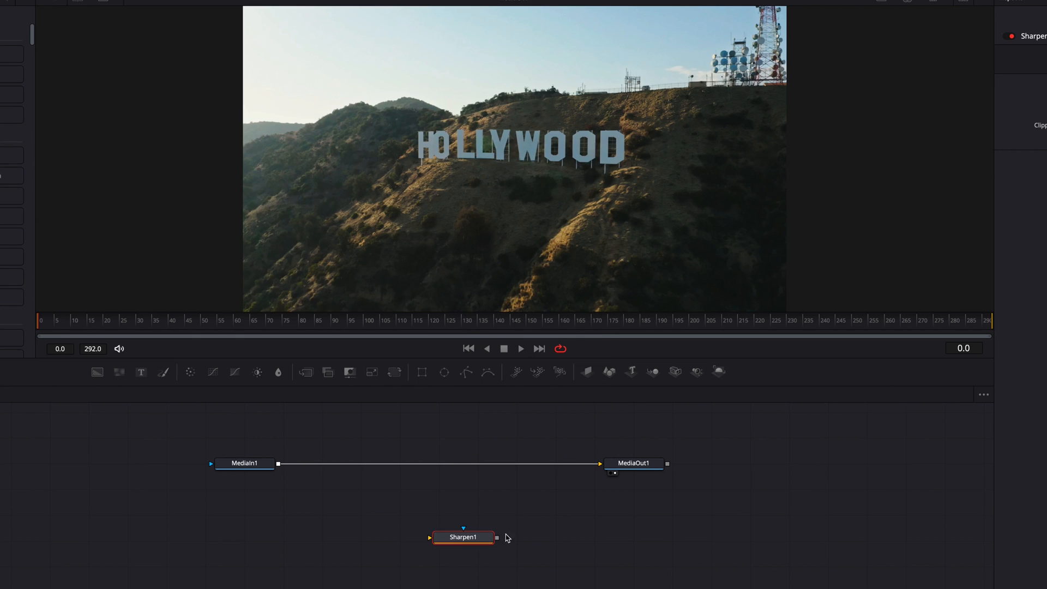
{"action": "mouse_move", "coordinate": [533, 533]}
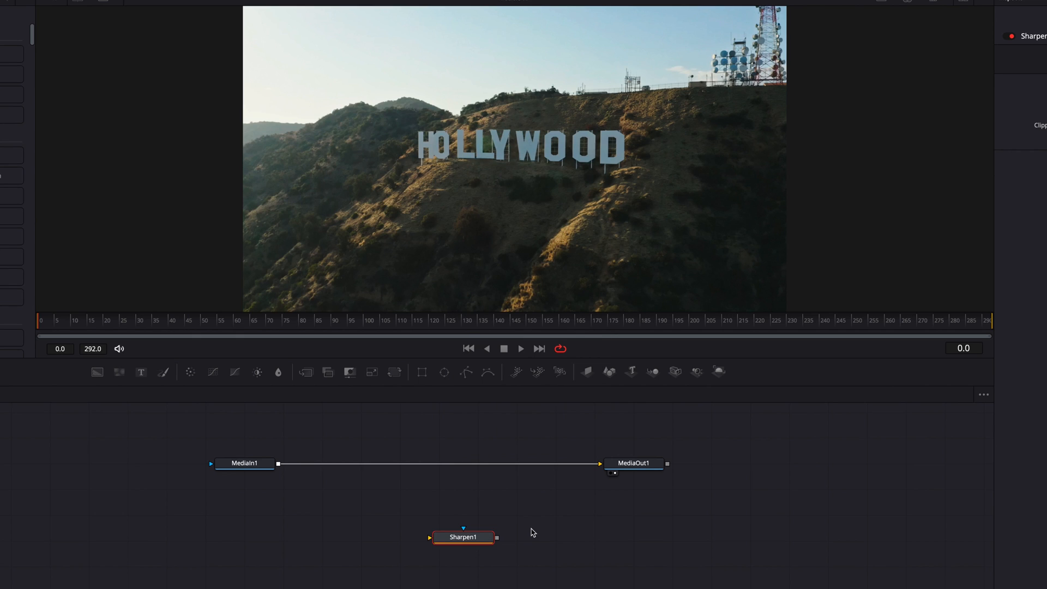
{"action": "mouse_move", "coordinate": [523, 530]}
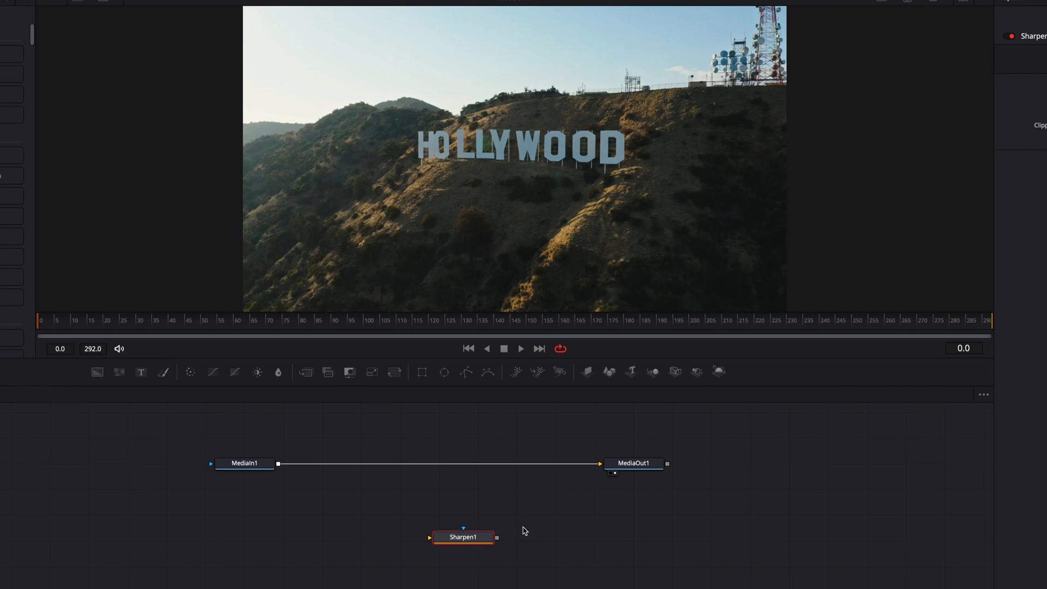
Insert Sharpen1 and then ColorCorrector1 inline after MediaIn1, feeding MediaOut1
{"action": "left_click", "coordinate": [244, 463]}
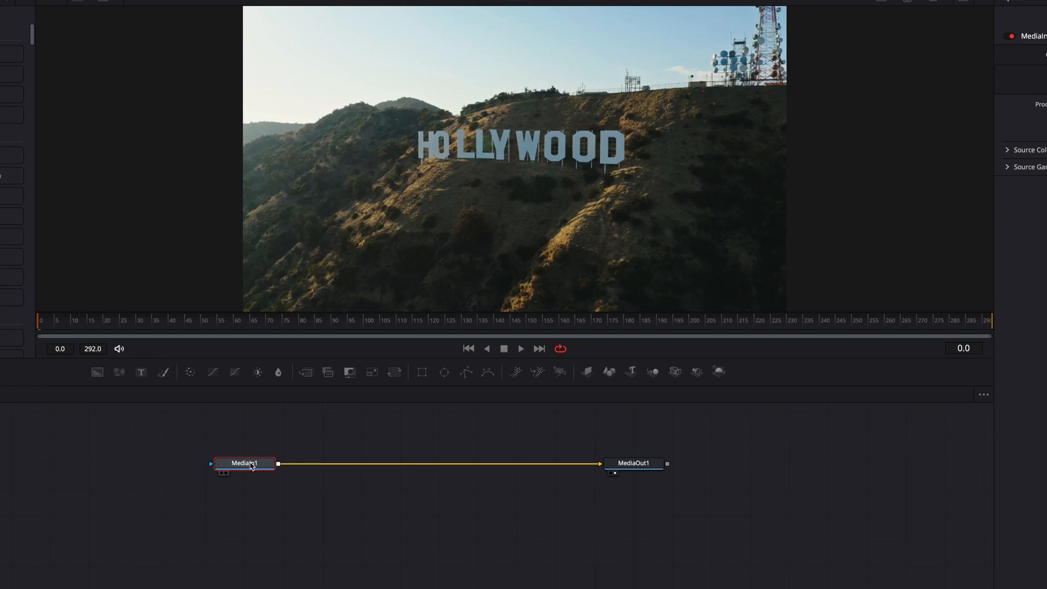
{"action": "type", "text": "shar"}
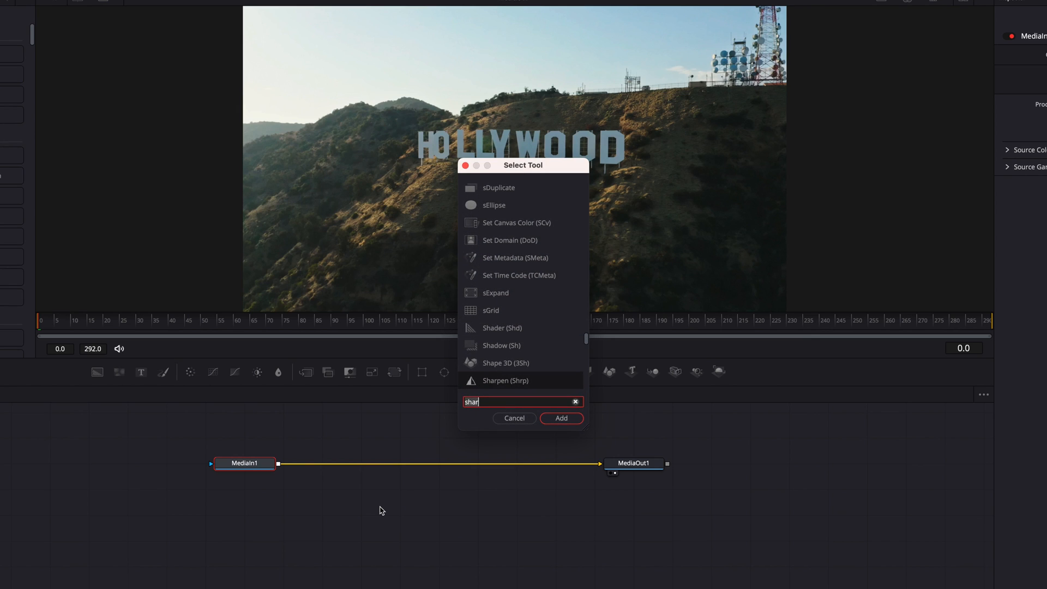
{"action": "left_click", "coordinate": [560, 418]}
{"action": "type", "text": "colo"}
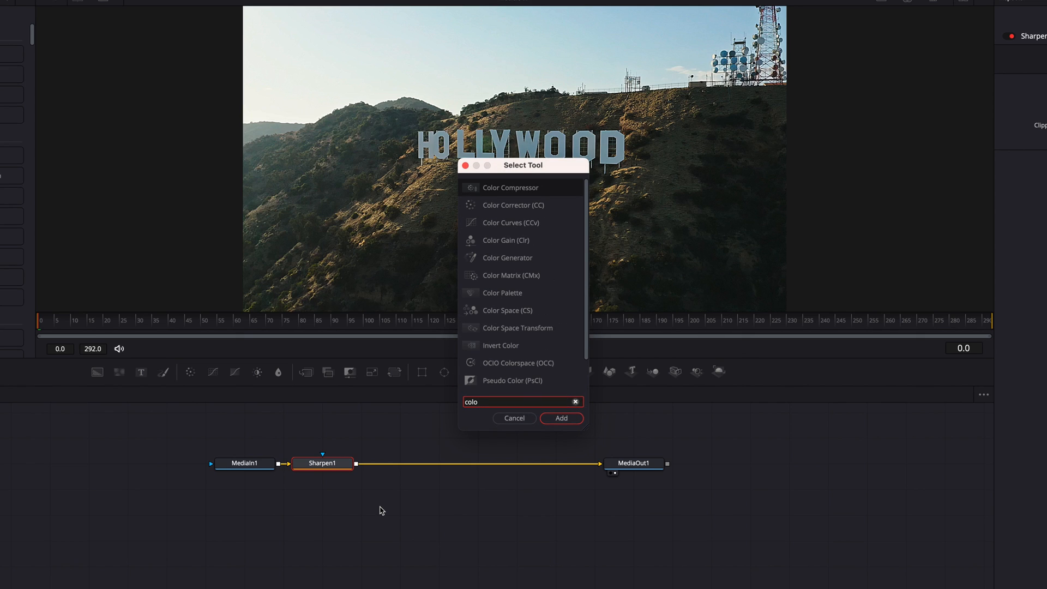
{"action": "left_click", "coordinate": [560, 418]}
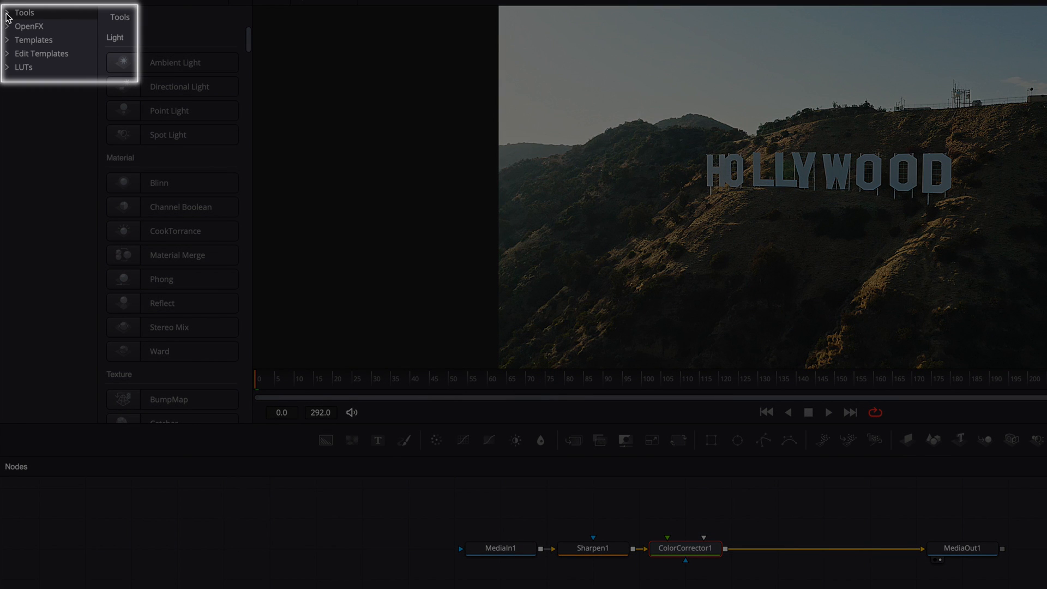
{"action": "left_click", "coordinate": [25, 12]}
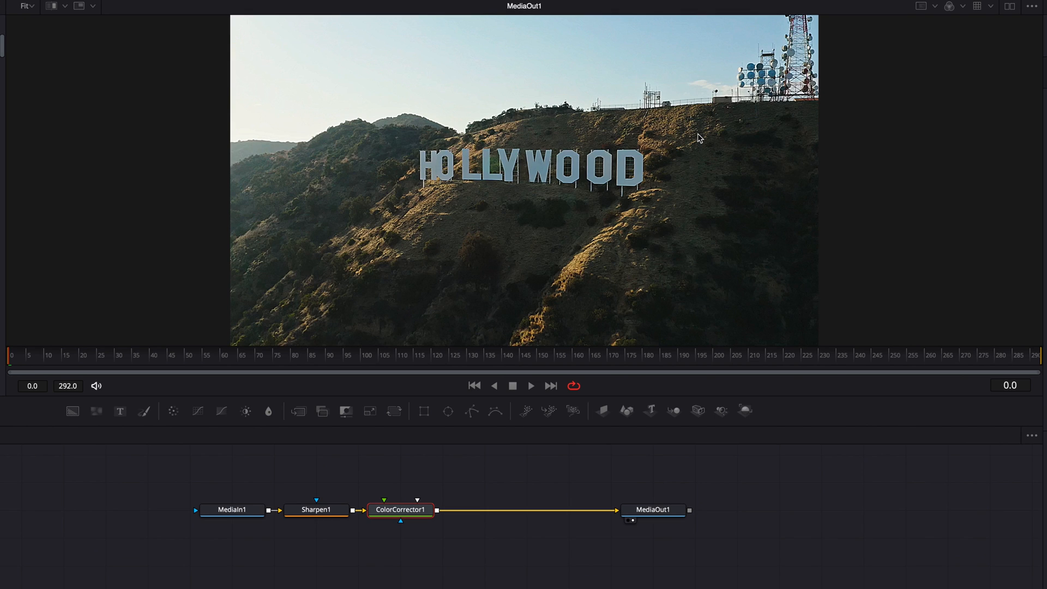
{"action": "mouse_move", "coordinate": [758, 143]}
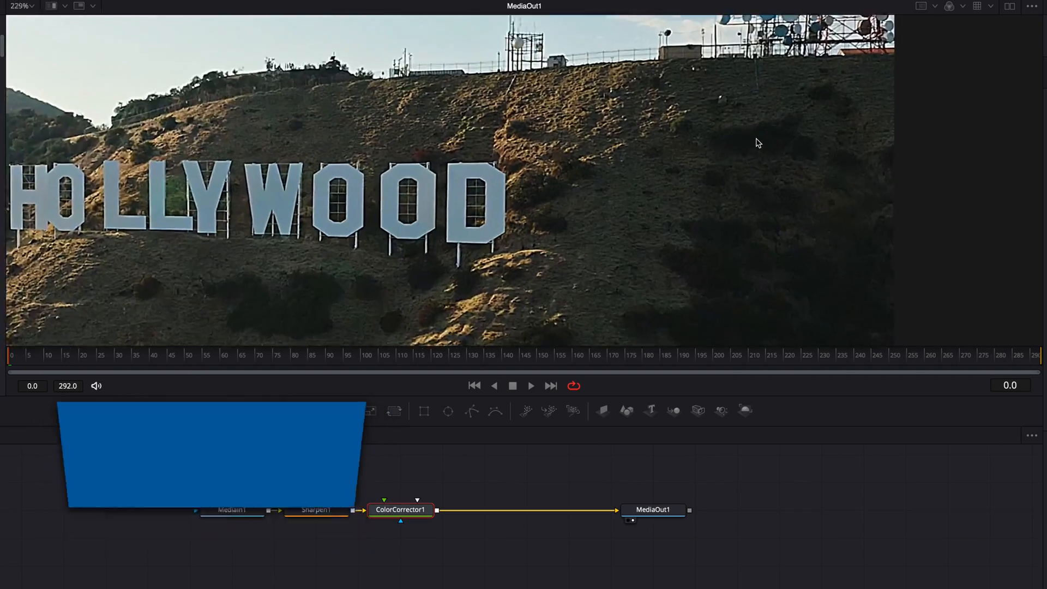
{"action": "scroll", "scroll_direction": "up", "scroll_amount": 3}
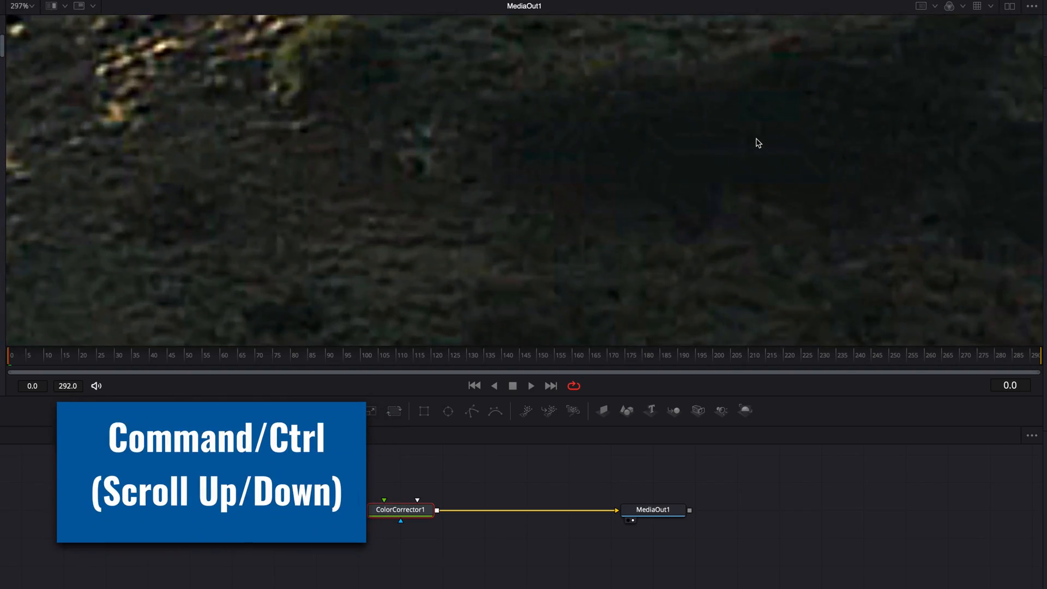
{"action": "scroll", "scroll_direction": "down", "scroll_amount": 3}
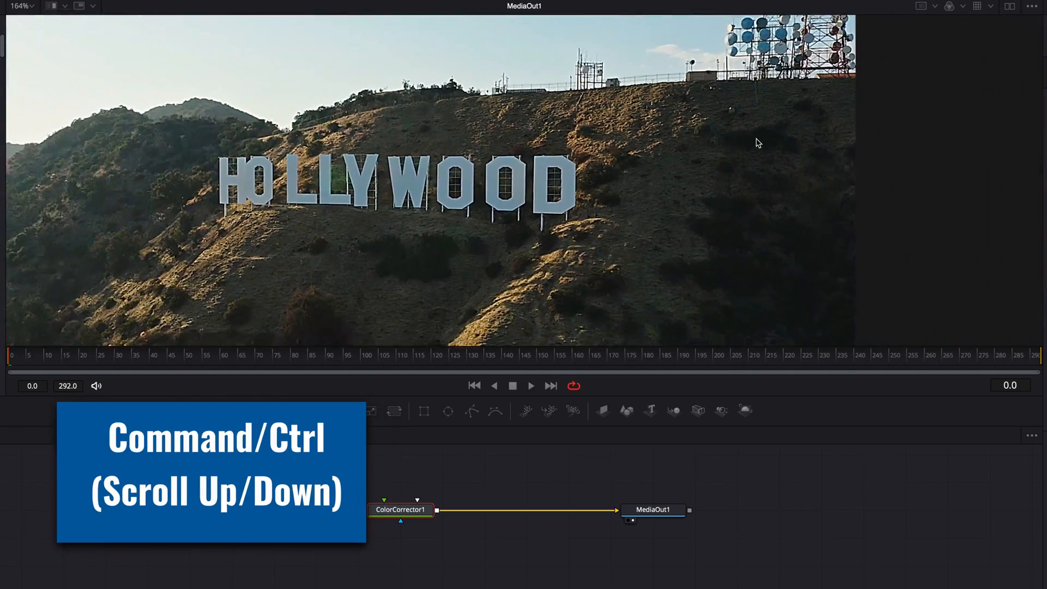
{"action": "scroll", "scroll_direction": "up", "scroll_amount": 3}
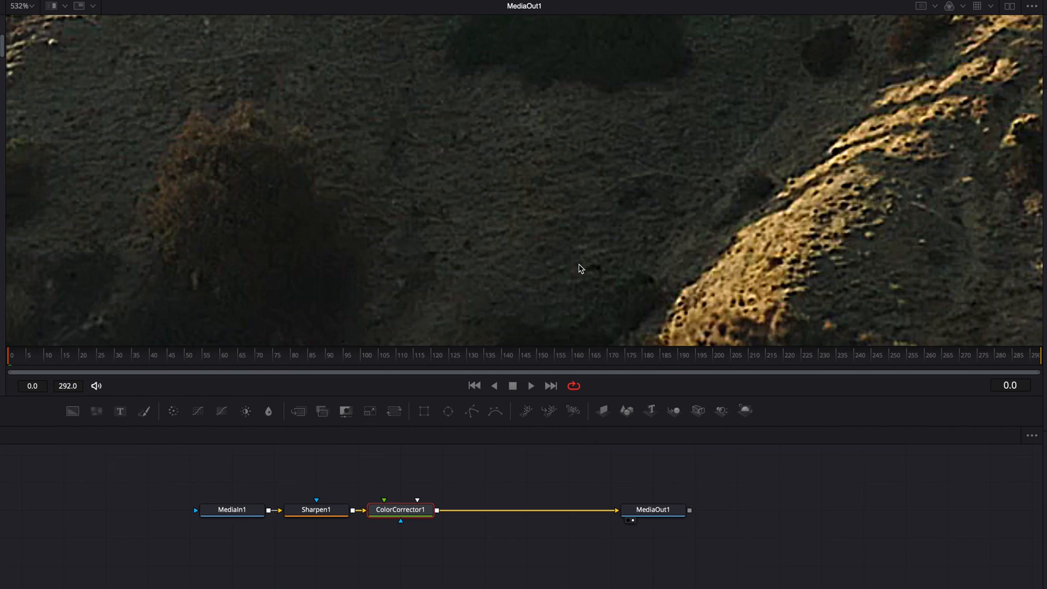
{"action": "key", "text": "ctrl+f"}
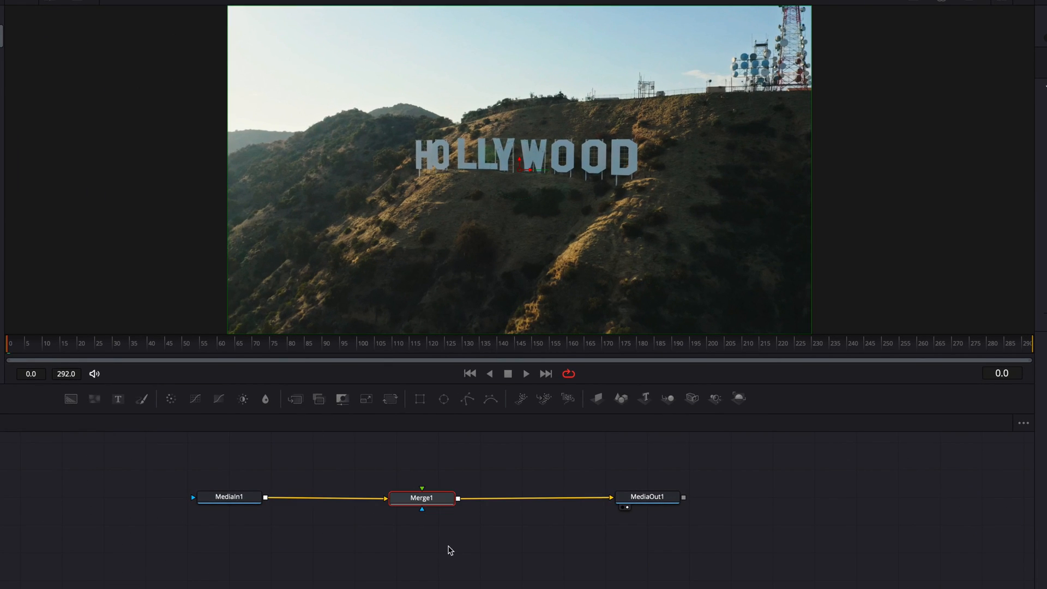
{"action": "mouse_move", "coordinate": [386, 539]}
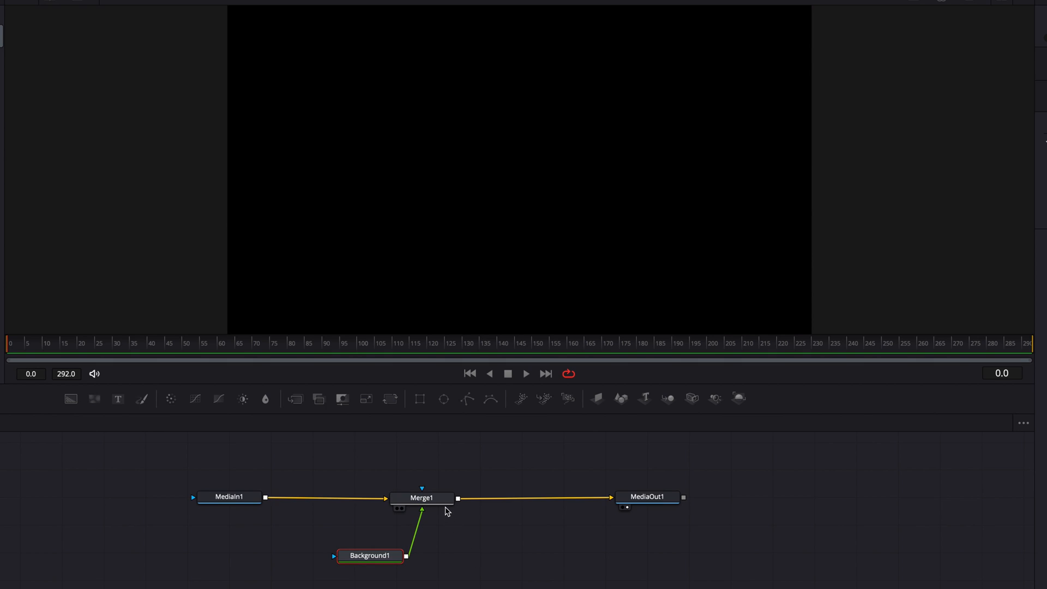
Swap Merge1's foreground and background inputs using Ctrl+T and the right-click Swap Inputs option
{"action": "key", "text": "ctrl+t"}
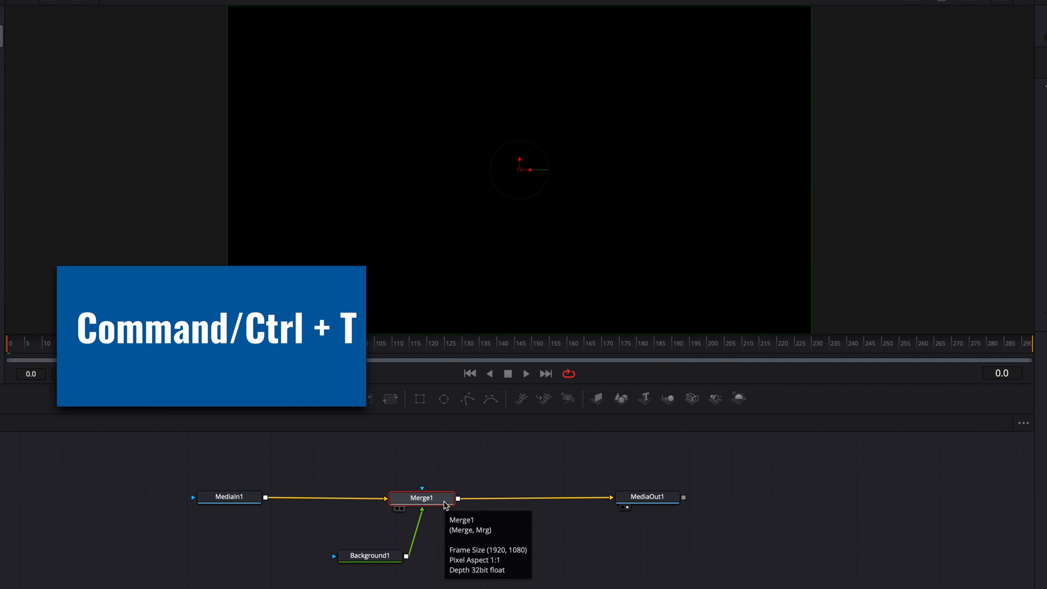
{"action": "mouse_move", "coordinate": [464, 523]}
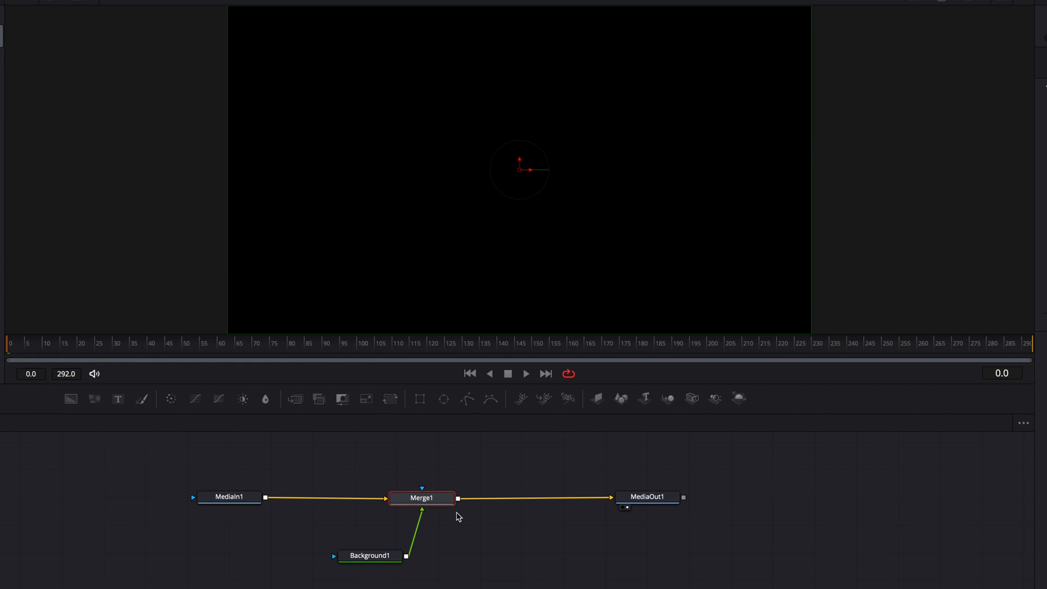
{"action": "right_click", "coordinate": [421, 497]}
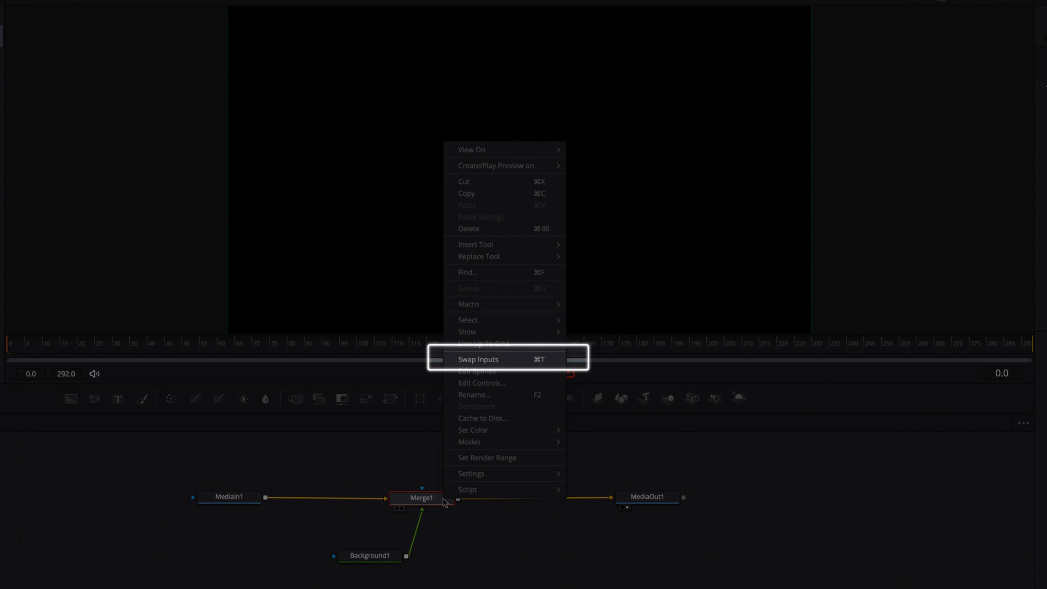
{"action": "left_click", "coordinate": [478, 359]}
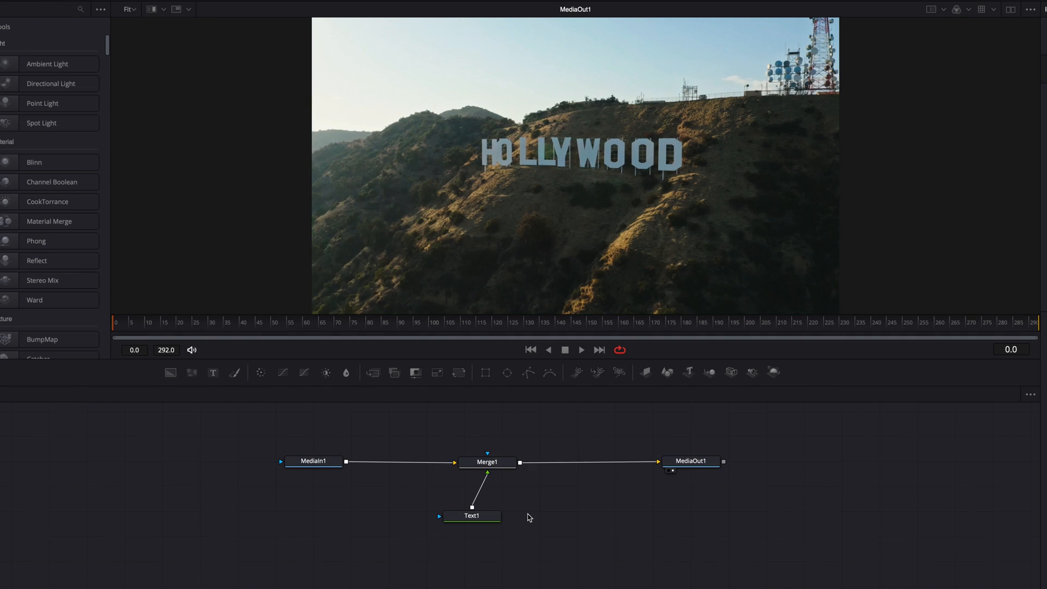
Enable dual viewers and set Text1's content to 'Text'
{"action": "left_click", "coordinate": [982, 9]}
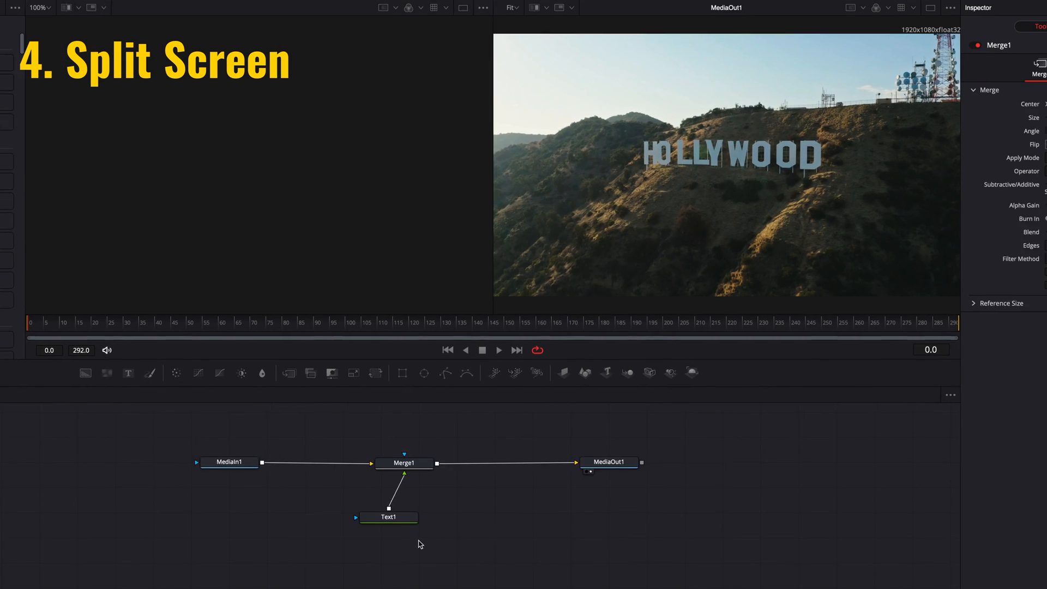
{"action": "left_click", "coordinate": [389, 518]}
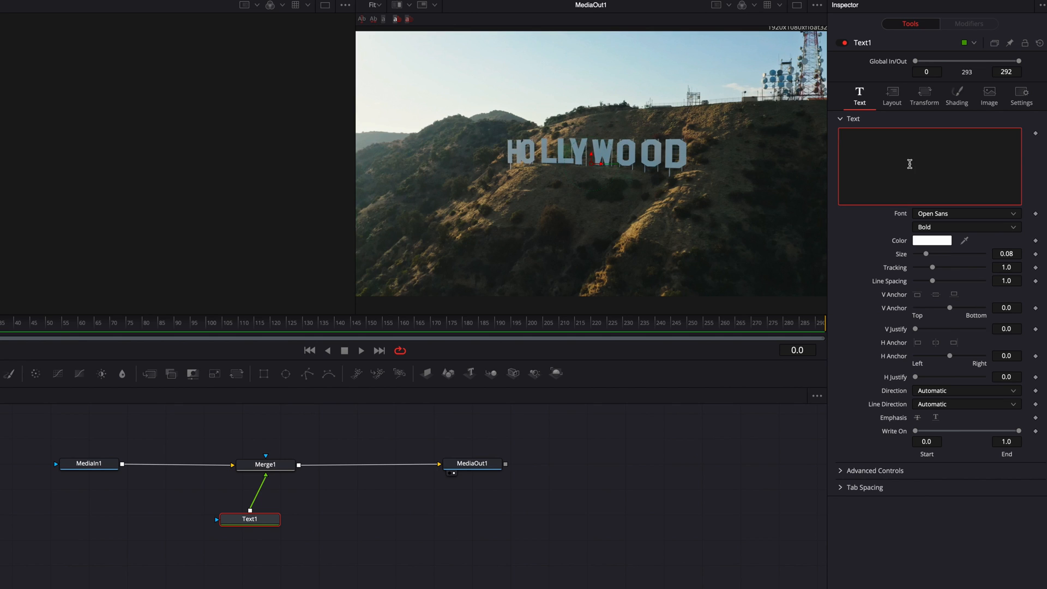
{"action": "type", "text": "Text"}
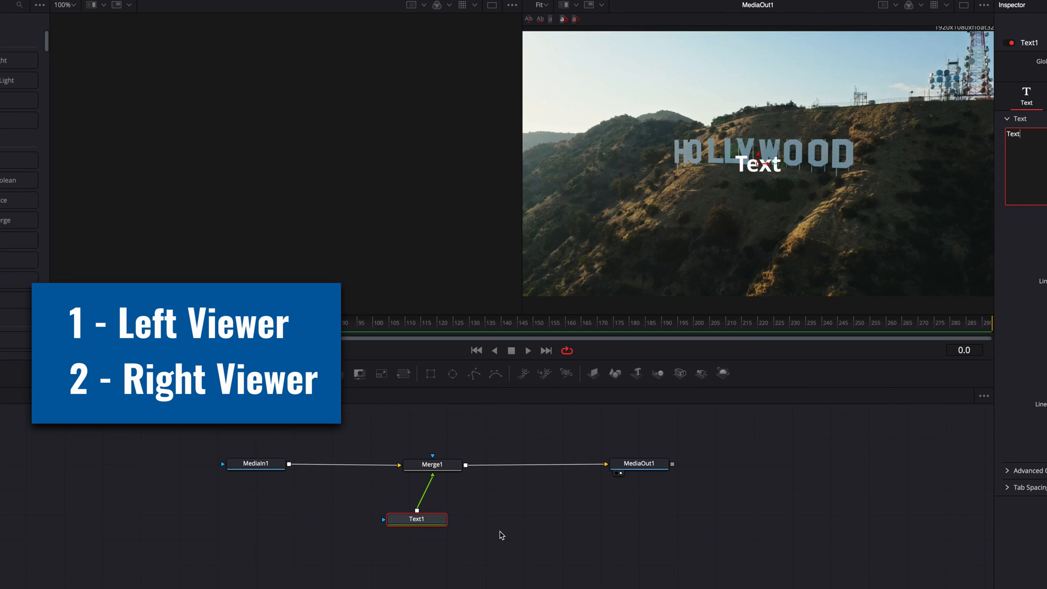
{"action": "mouse_move", "coordinate": [500, 533]}
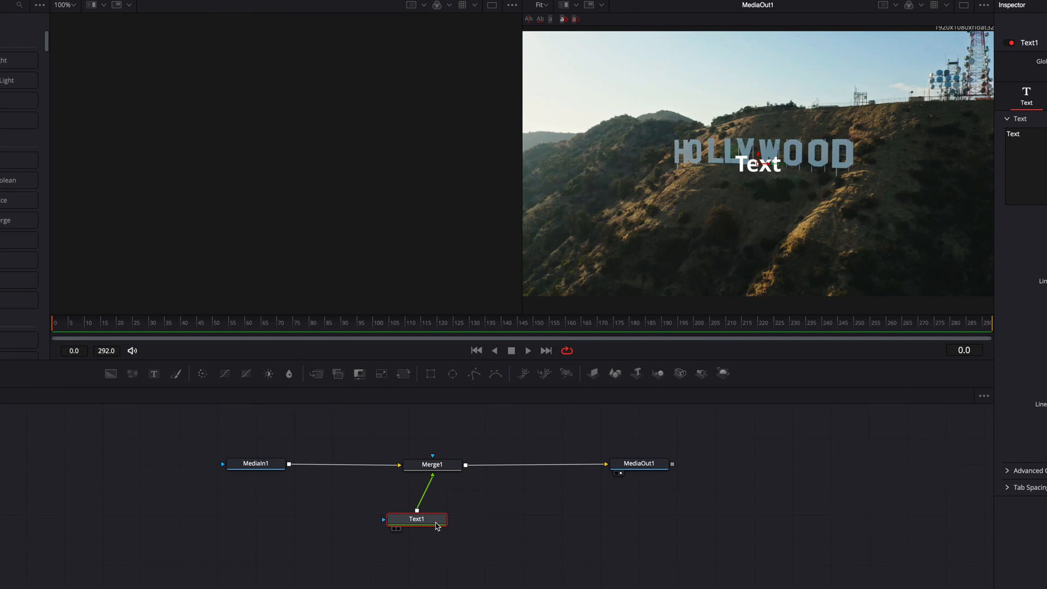
Load the Text node alone and the final composite into the left and right viewers
{"action": "left_click", "coordinate": [394, 528]}
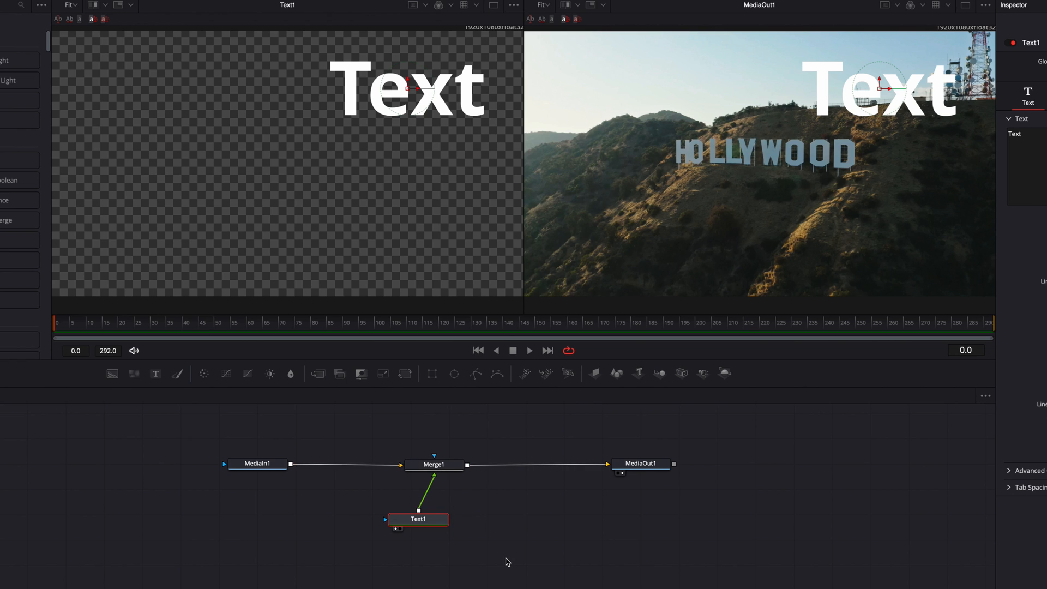
{"action": "left_click", "coordinate": [640, 464]}
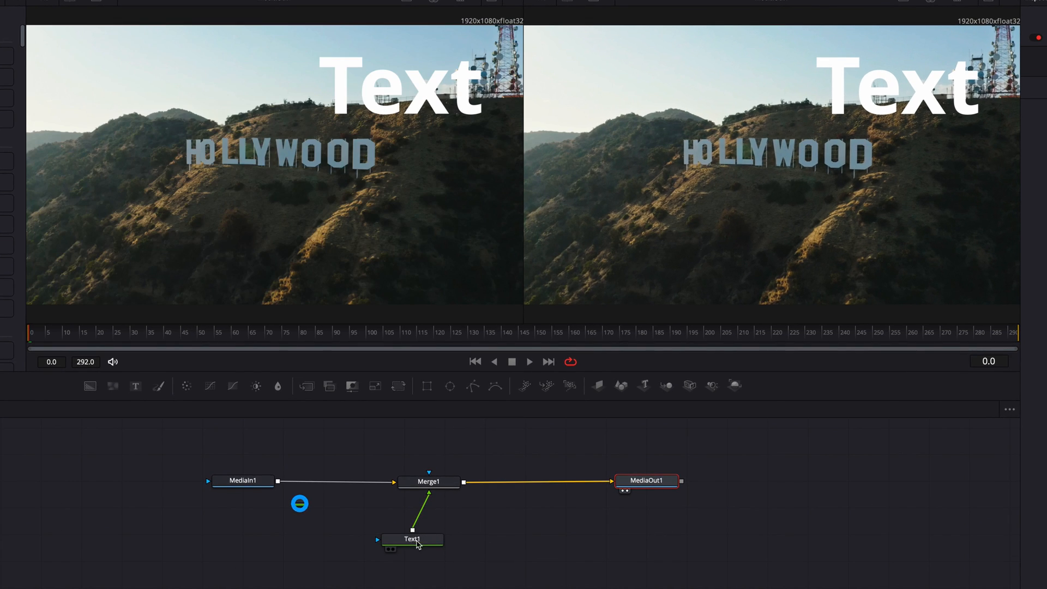
{"action": "left_click", "coordinate": [413, 539]}
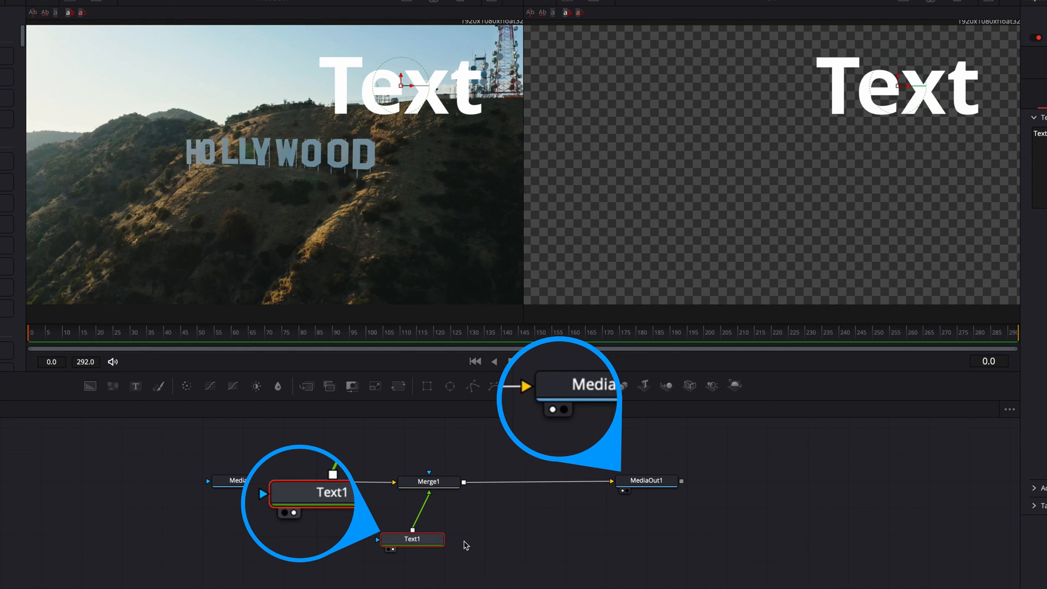
{"action": "left_click", "coordinate": [550, 409]}
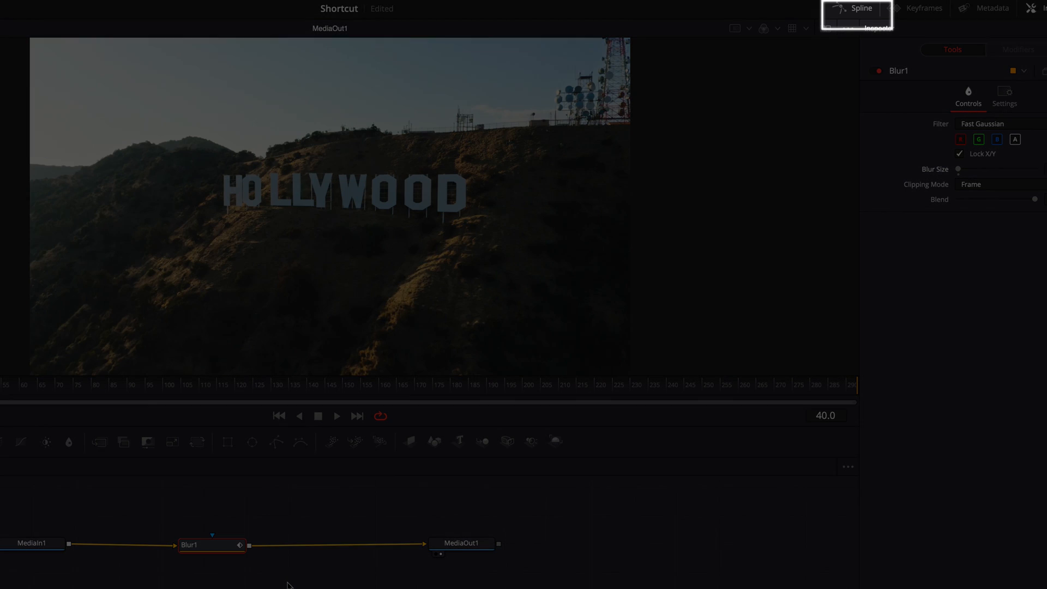
Show Blur1's Blur Size curve in the Spline editor, fit it, and smooth its keyframes
{"action": "left_click", "coordinate": [861, 8]}
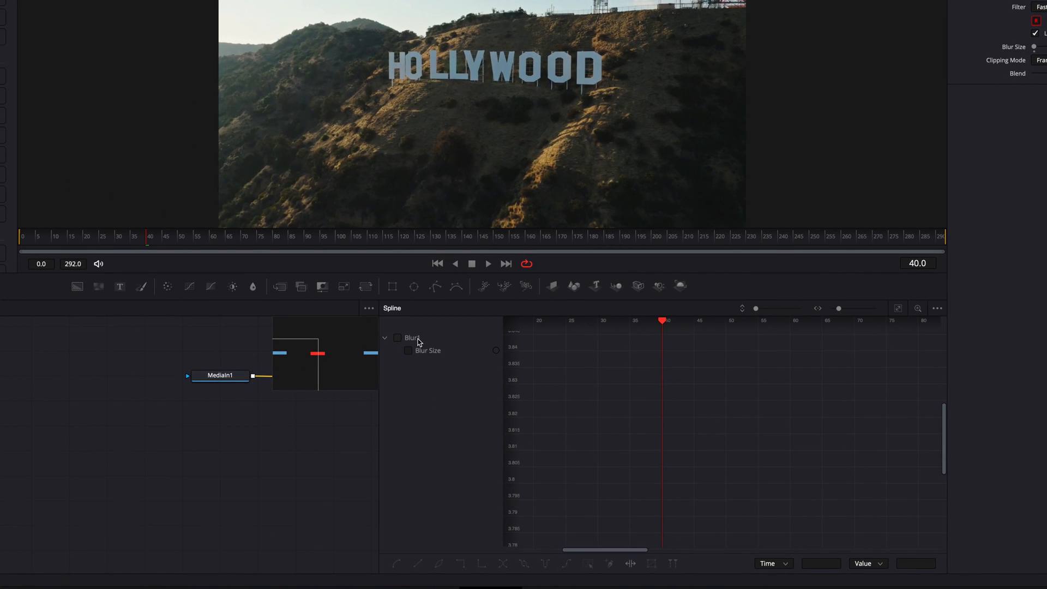
{"action": "left_click", "coordinate": [398, 337]}
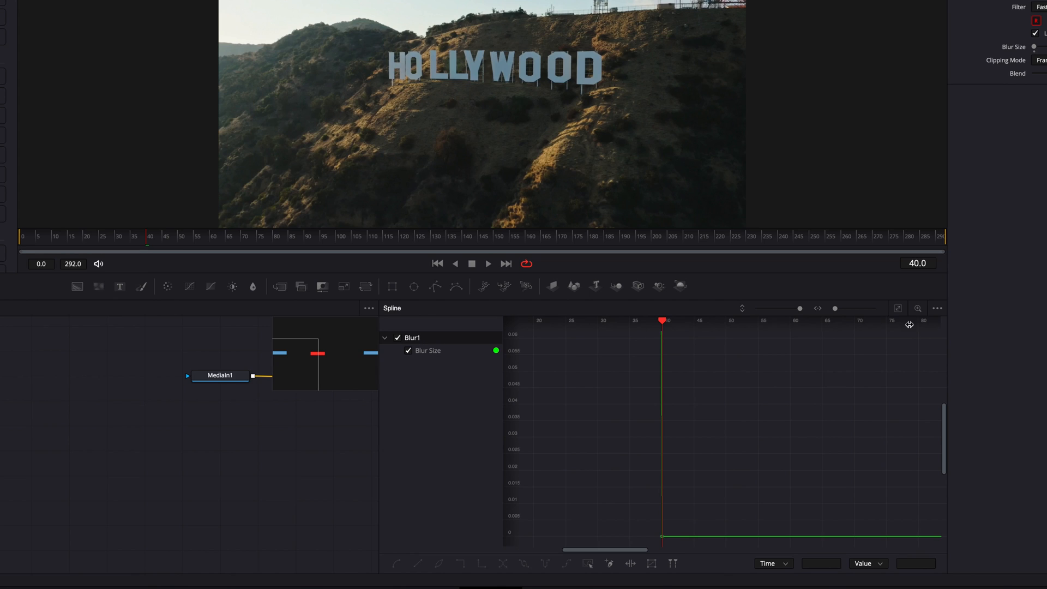
{"action": "left_click", "coordinate": [899, 308]}
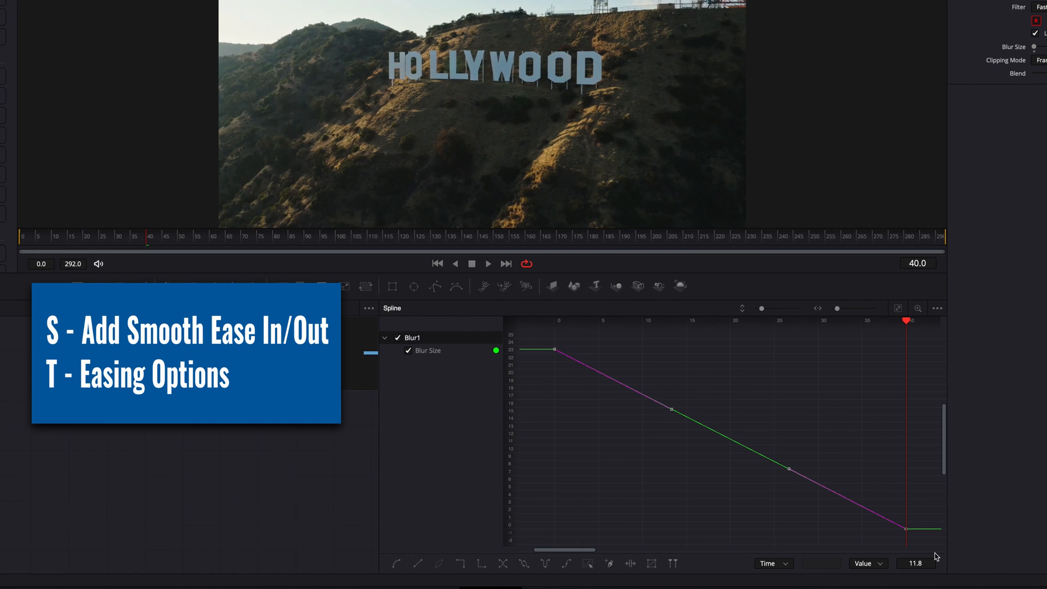
{"action": "key", "text": "s"}
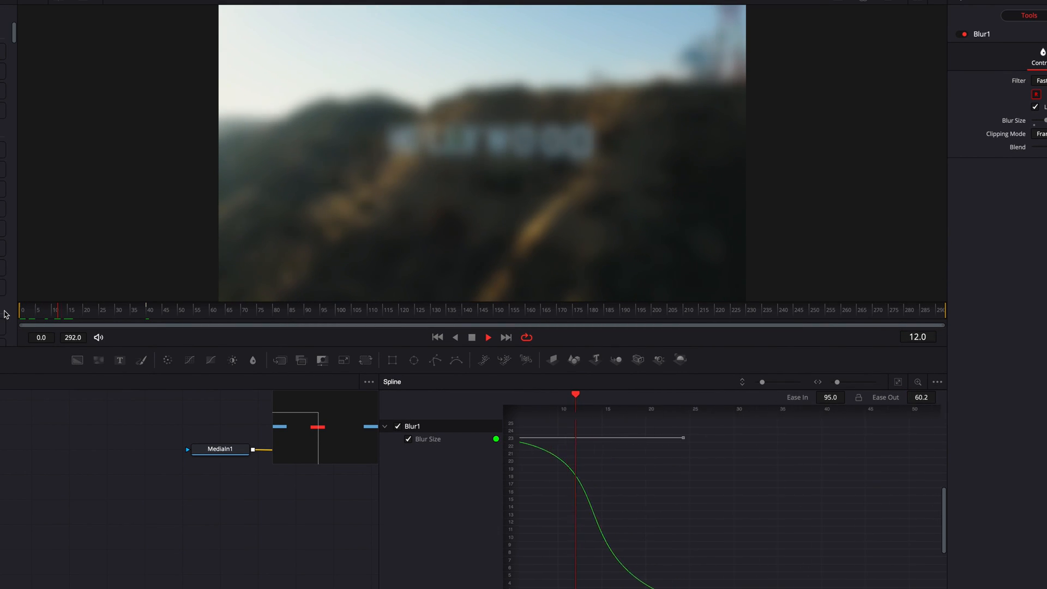
Select the Blur Size keyframes and make them linear with Shift+L
{"action": "left_click", "coordinate": [181, 309]}
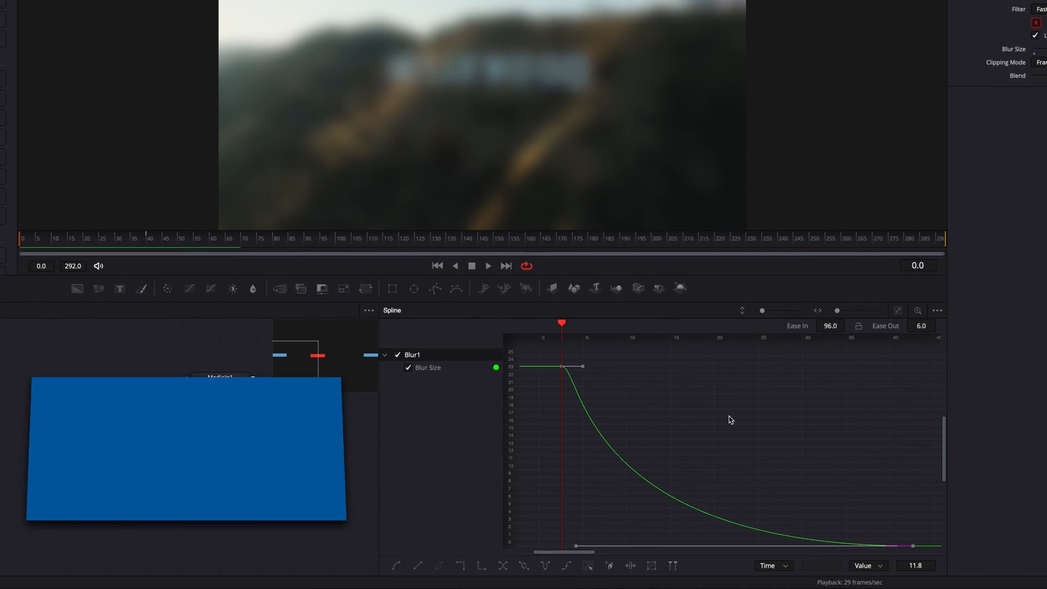
{"action": "key", "text": "shift+l"}
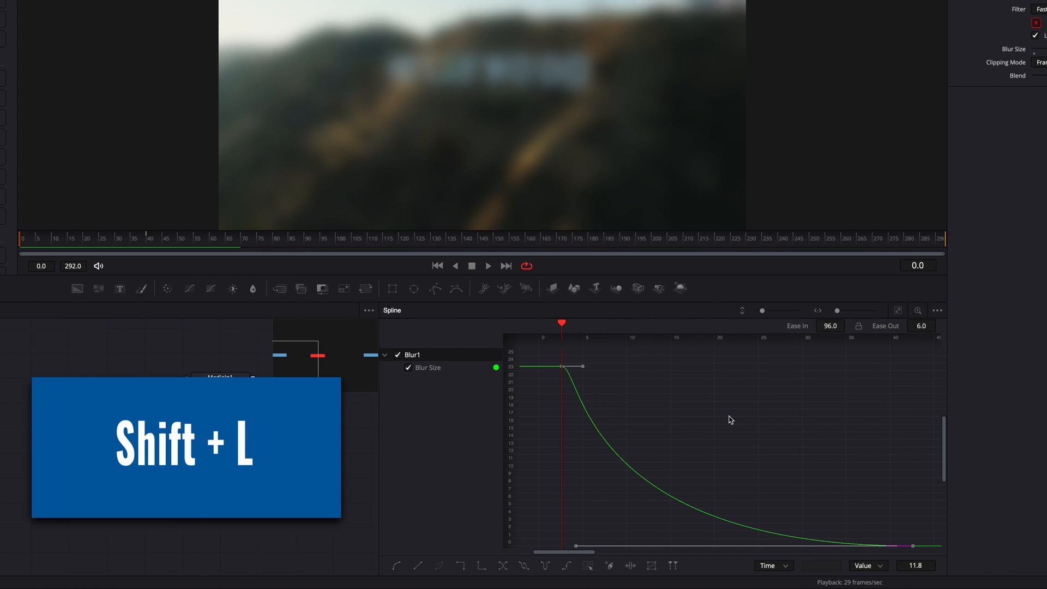
{"action": "key", "text": "shift+l"}
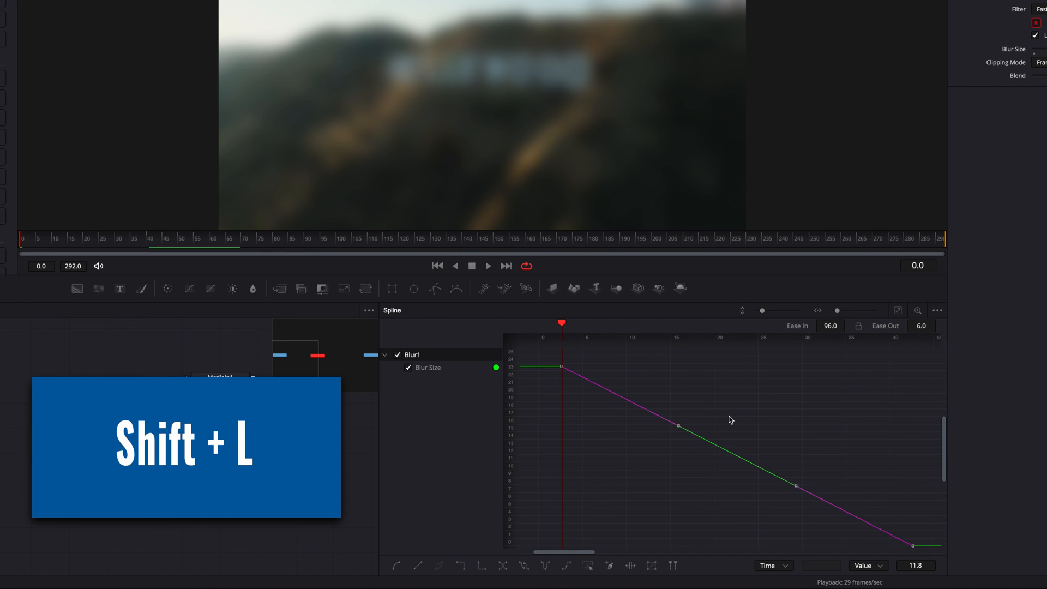
{"action": "key", "text": "shift+l"}
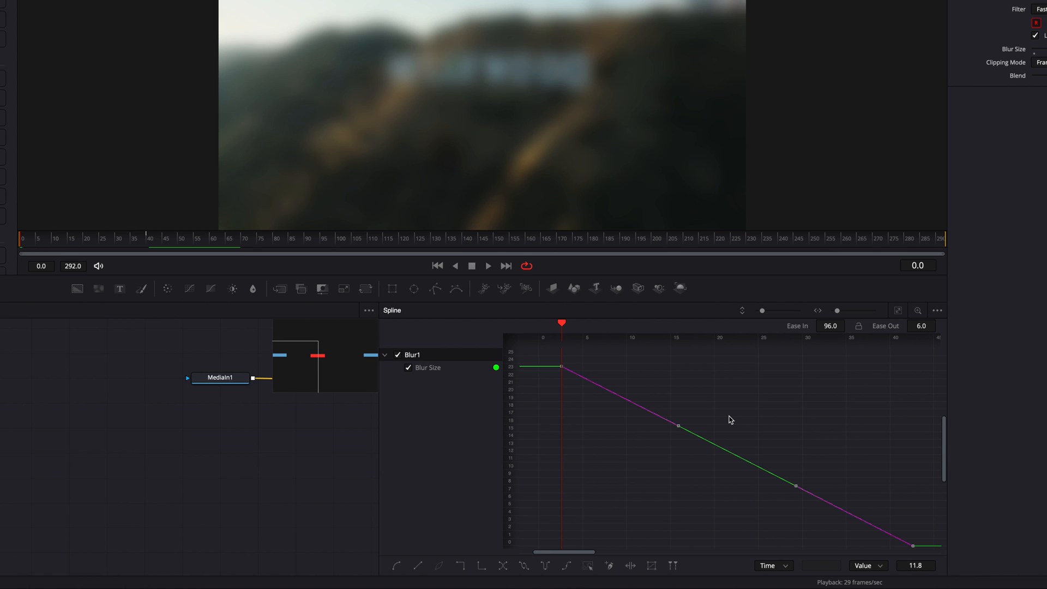